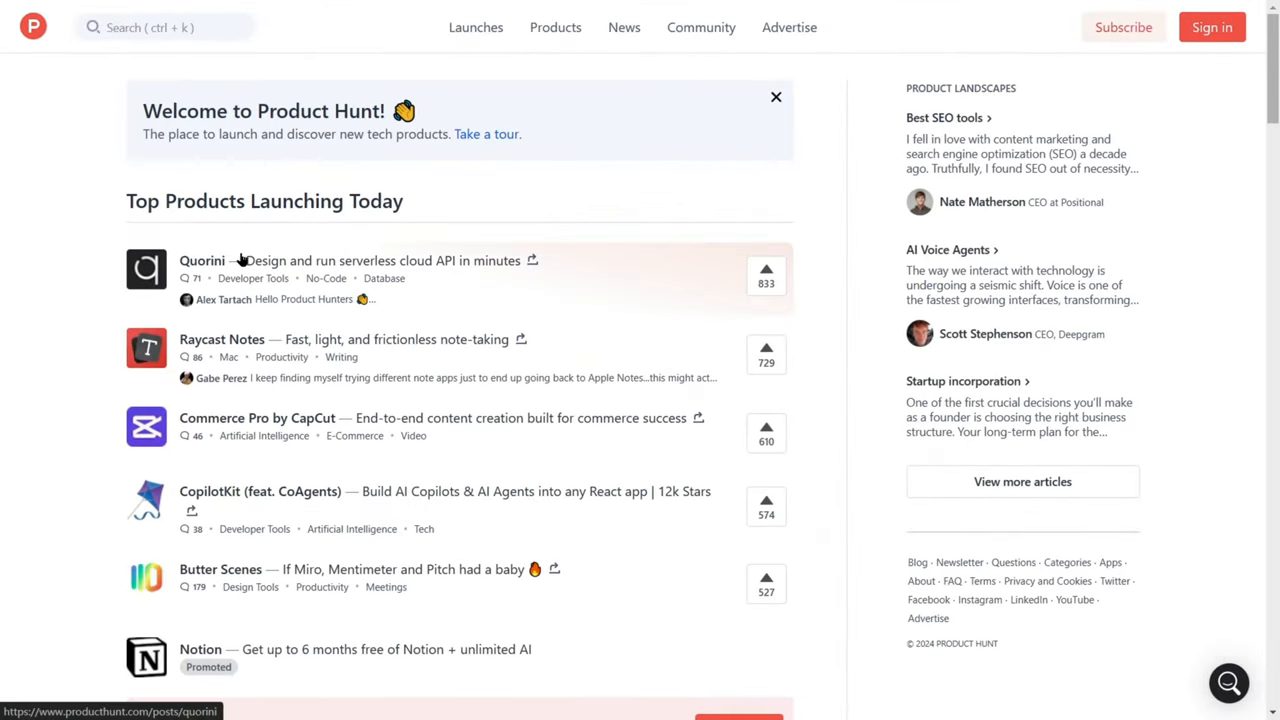
Open the Quorini launch from Top Products and scroll through its details
{"action": "left_click", "coordinate": [202, 260]}
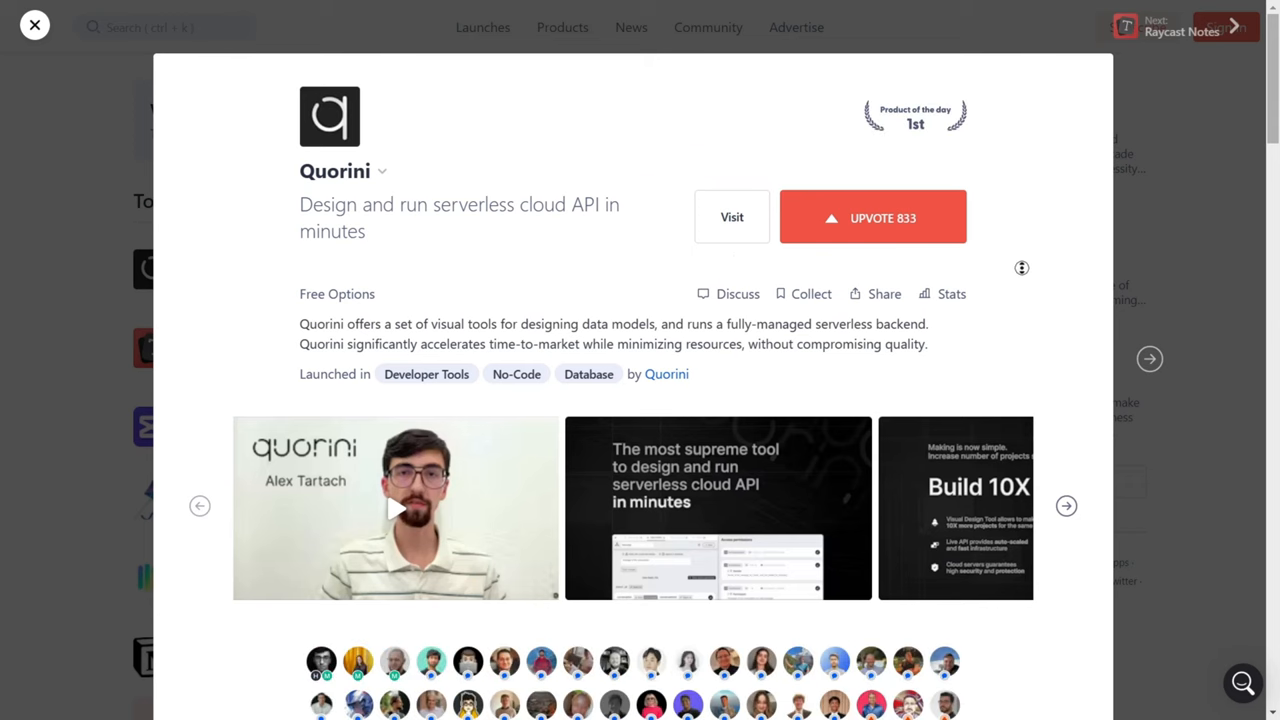
{"action": "scroll", "scroll_direction": "down", "scroll_amount": 3}
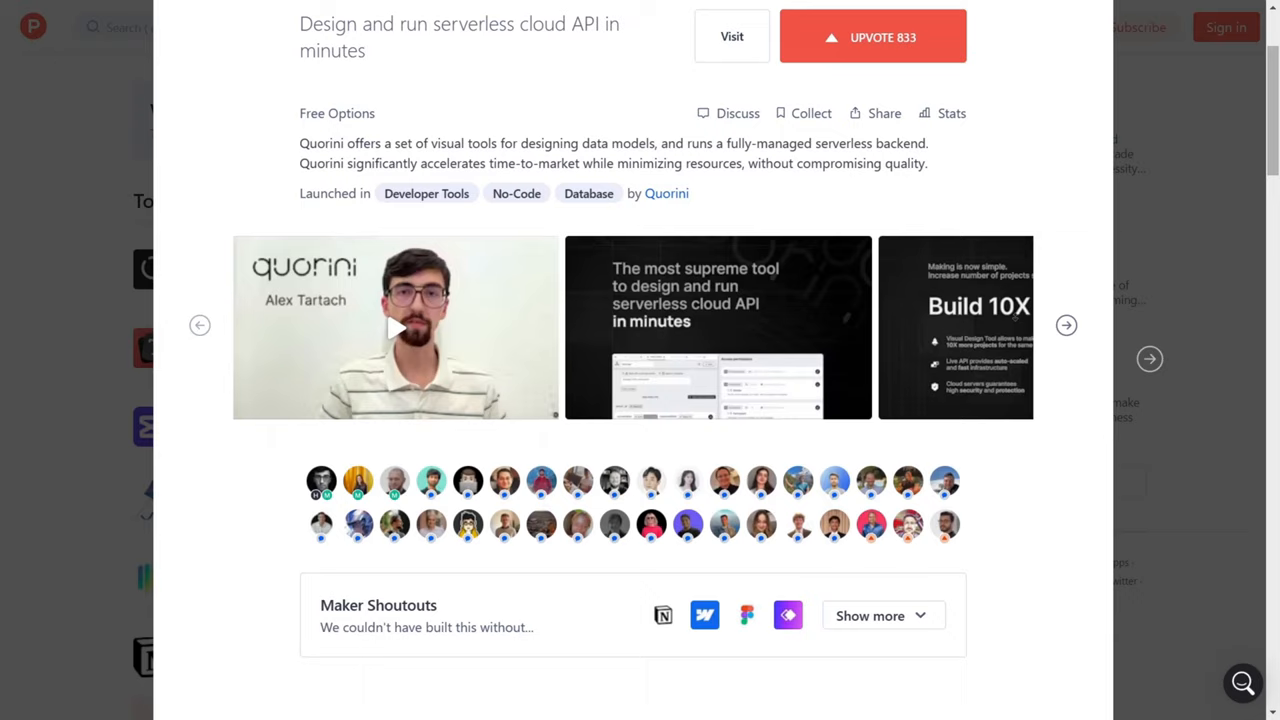
{"action": "scroll", "scroll_direction": "down", "scroll_amount": 3}
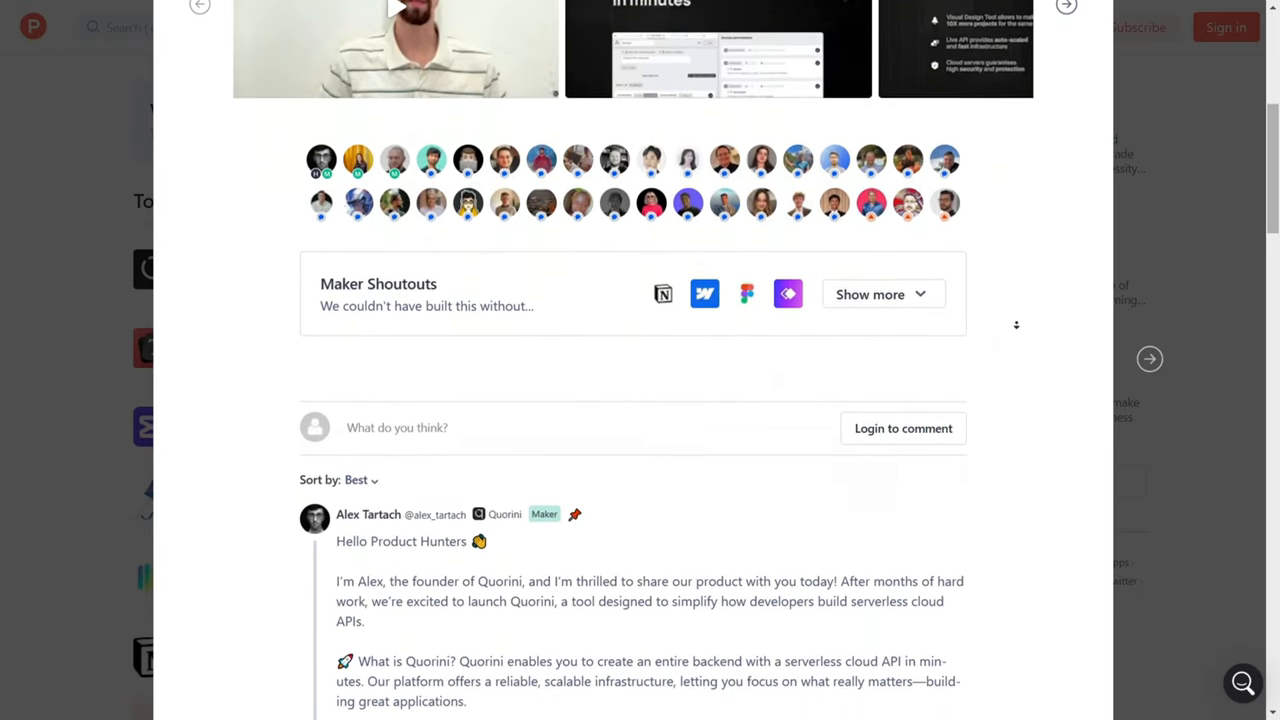
{"action": "scroll", "scroll_direction": "down", "scroll_amount": 3}
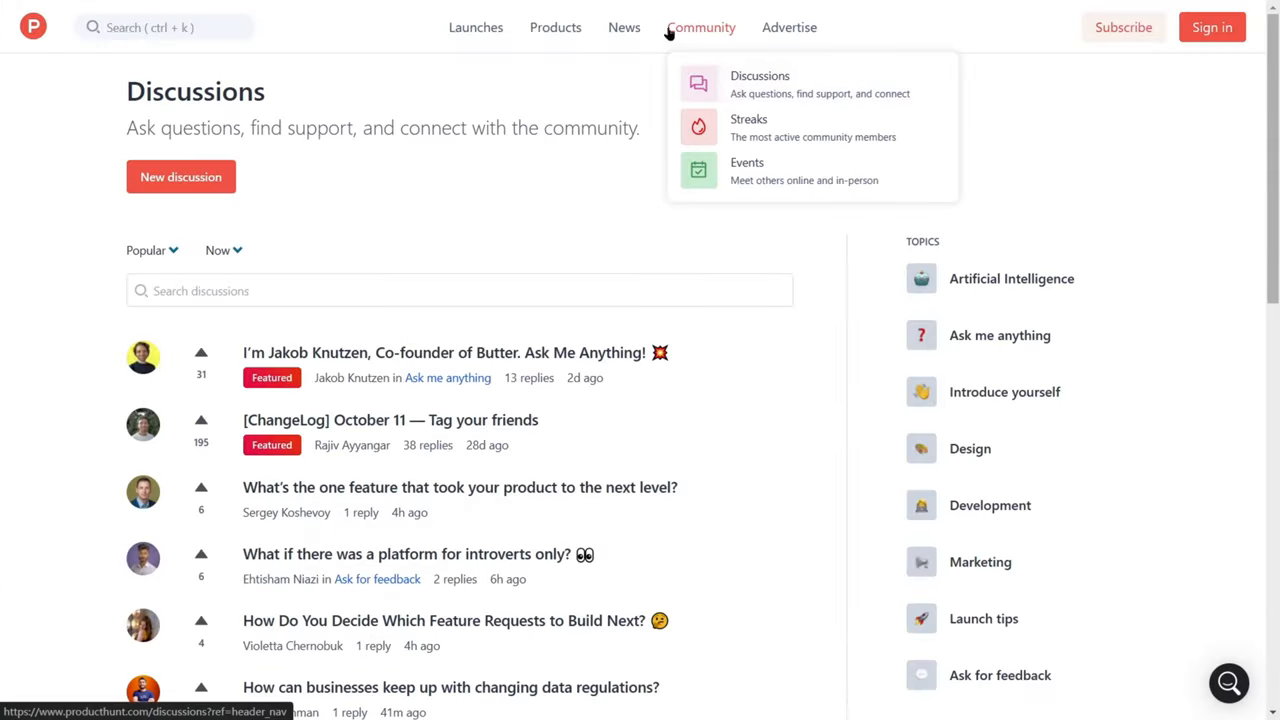
Visit Community Discussions, then browse the Product Categories list
{"action": "left_click", "coordinate": [623, 27]}
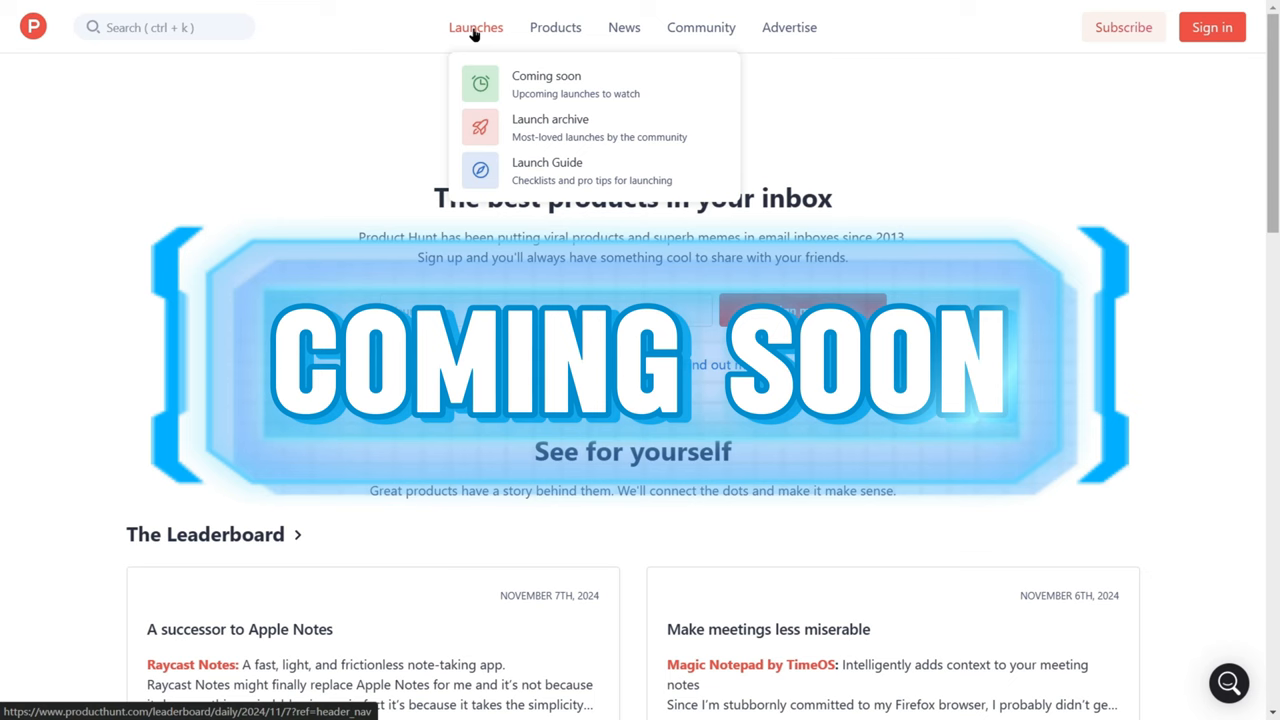
{"action": "left_click", "coordinate": [555, 27]}
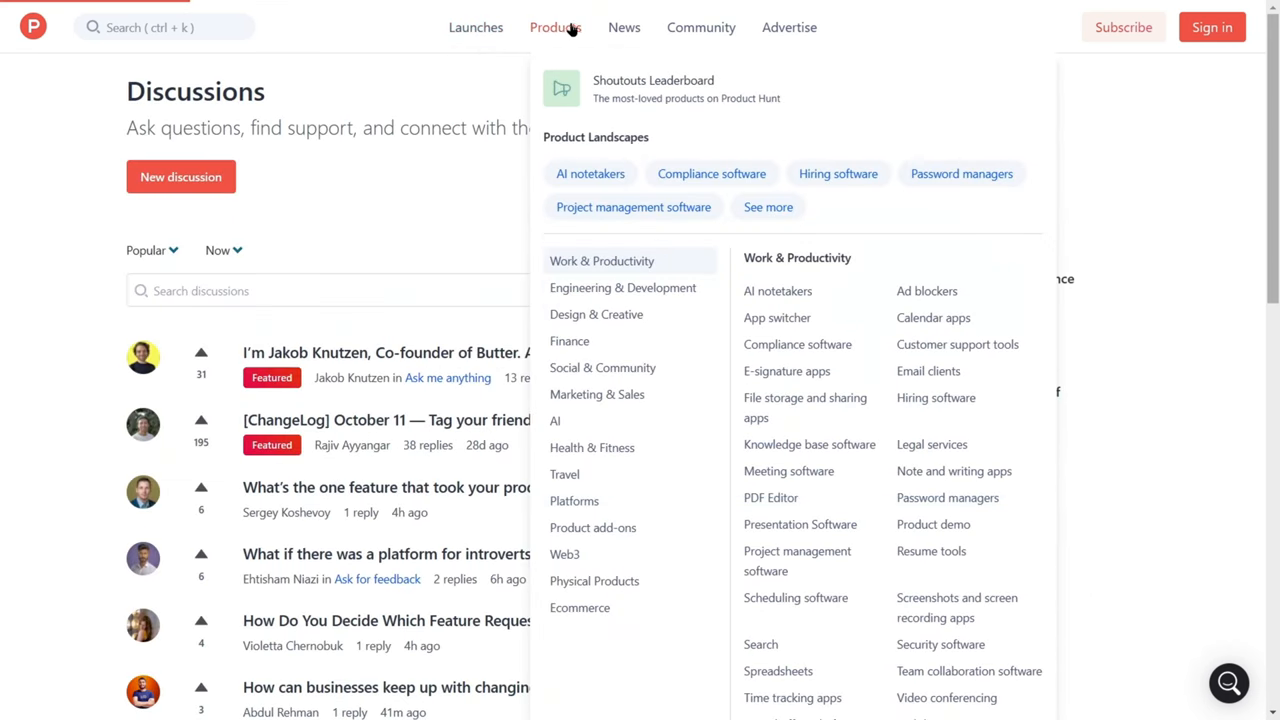
{"action": "left_click", "coordinate": [624, 27]}
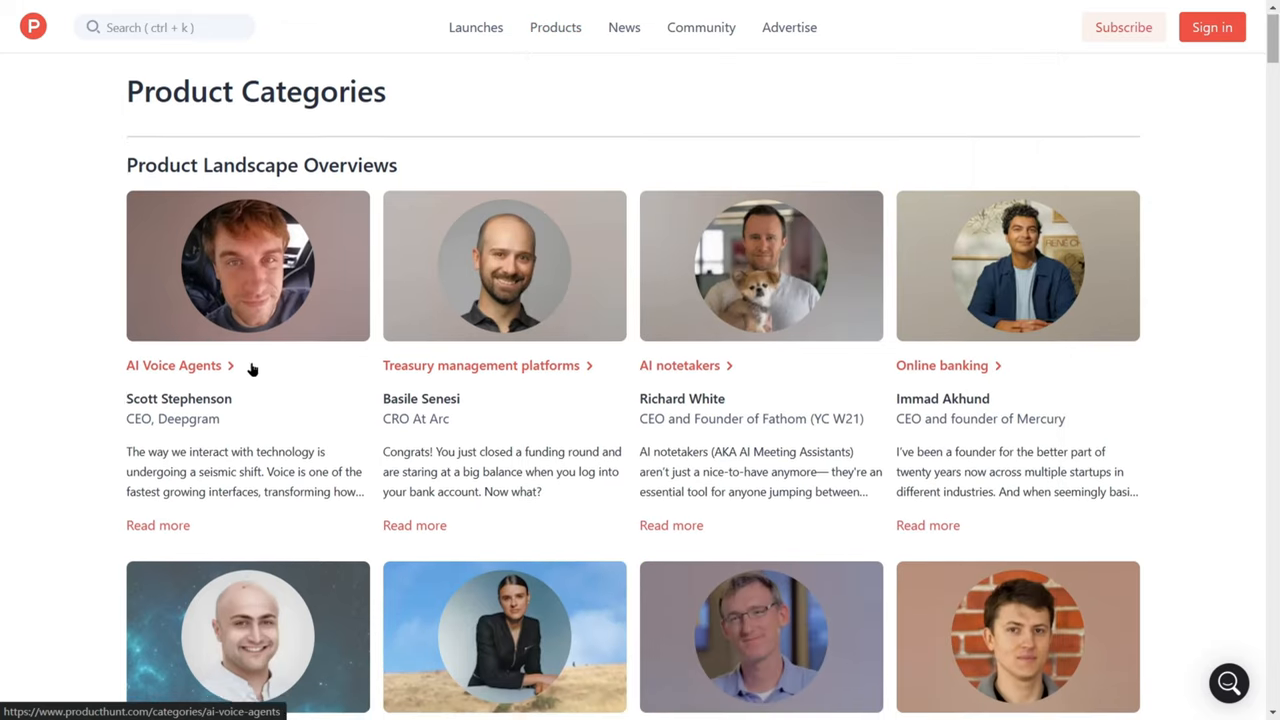
{"action": "scroll", "scroll_direction": "down", "scroll_amount": 3}
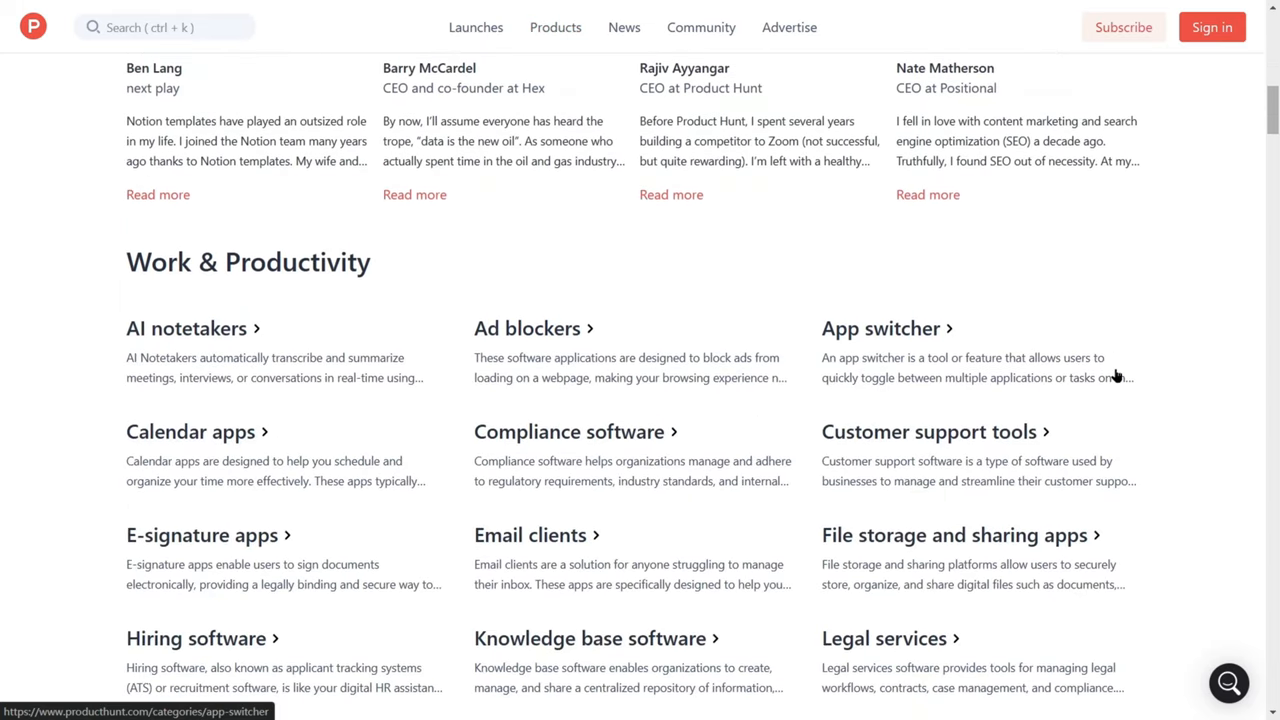
{"action": "scroll", "scroll_direction": "down", "scroll_amount": 3}
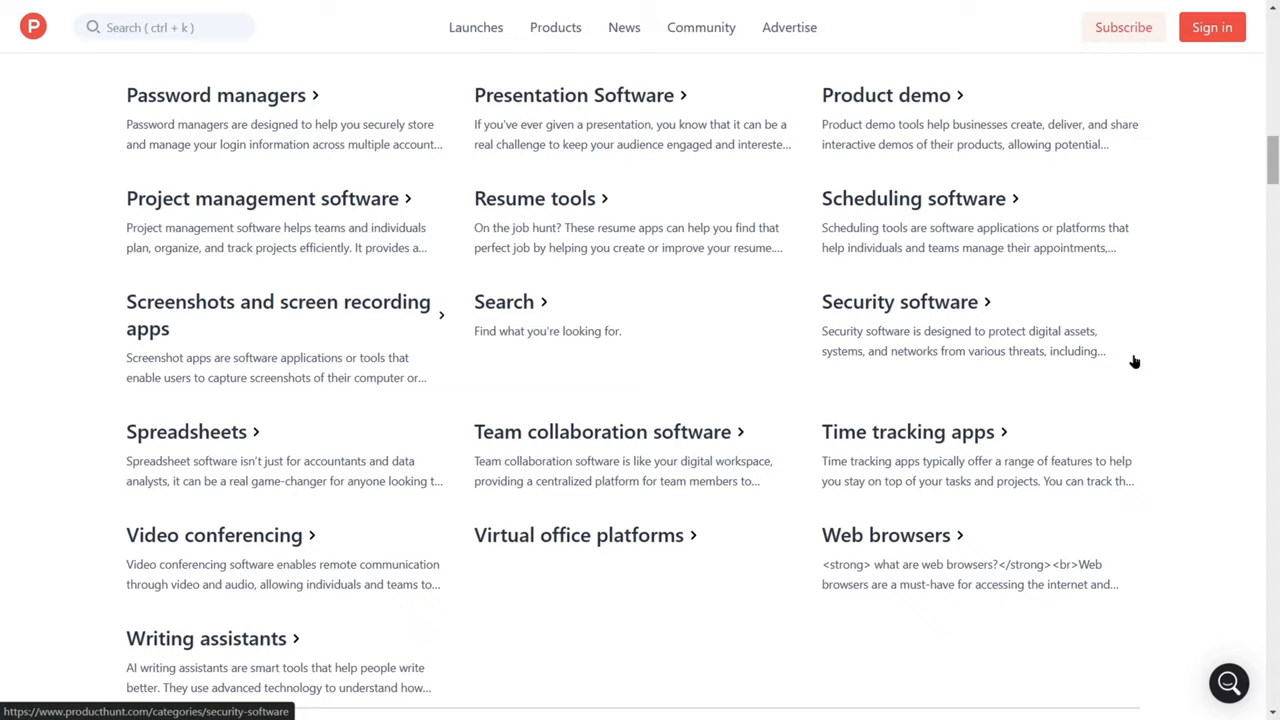
{"action": "scroll", "scroll_direction": "down", "scroll_amount": 3}
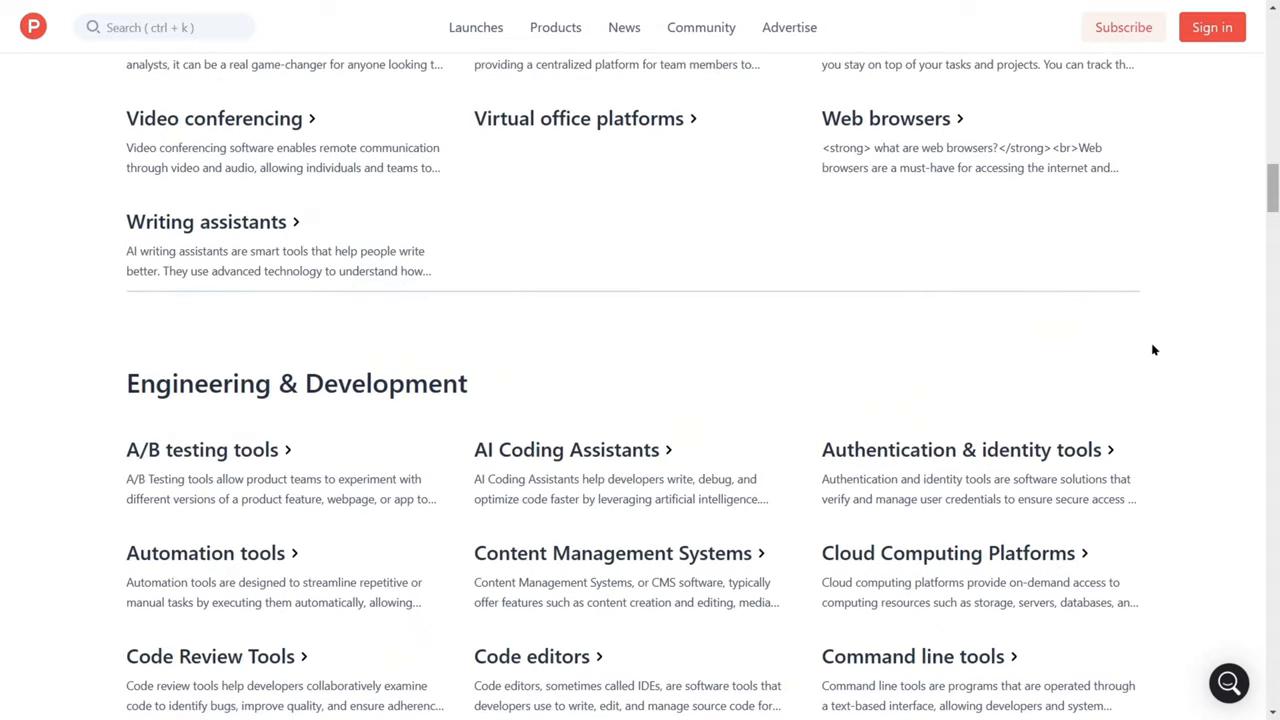
{"action": "mouse_move", "coordinate": [1143, 350]}
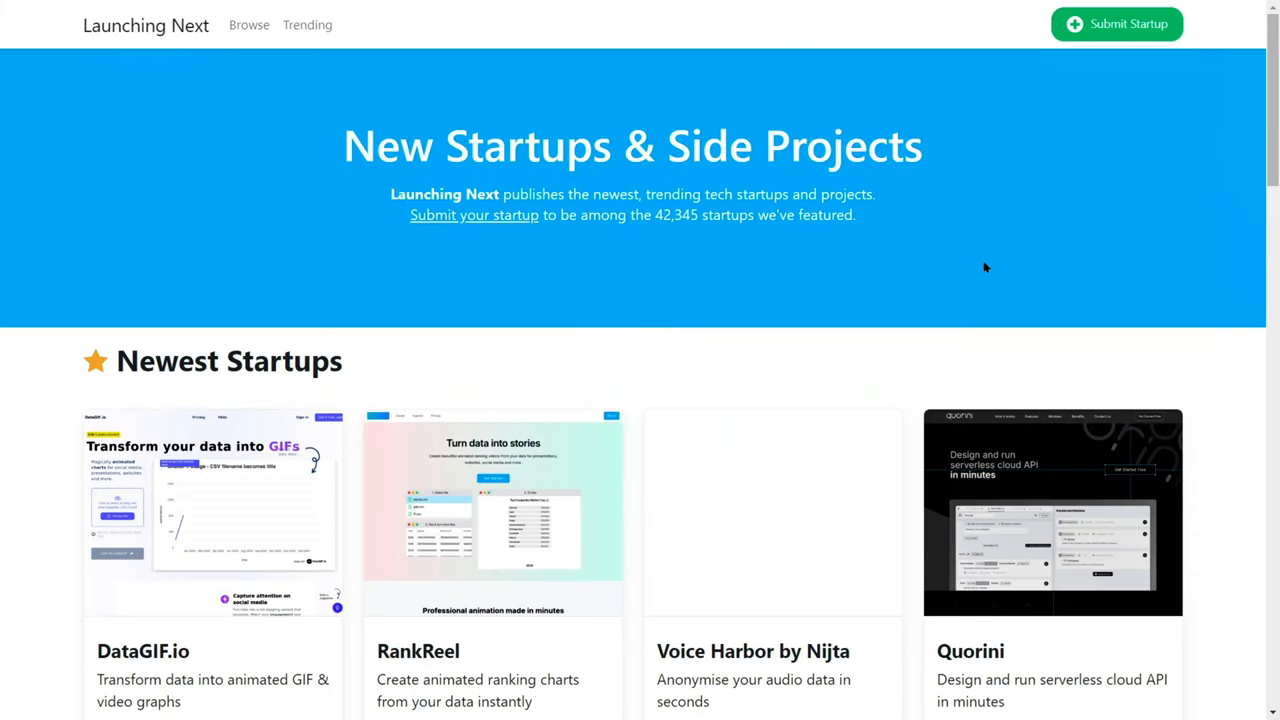
Scroll the Launching Next homepage past Redacto, SWE-Kit, The Cognity and Video Ocean
{"action": "scroll", "scroll_direction": "down", "scroll_amount": 3}
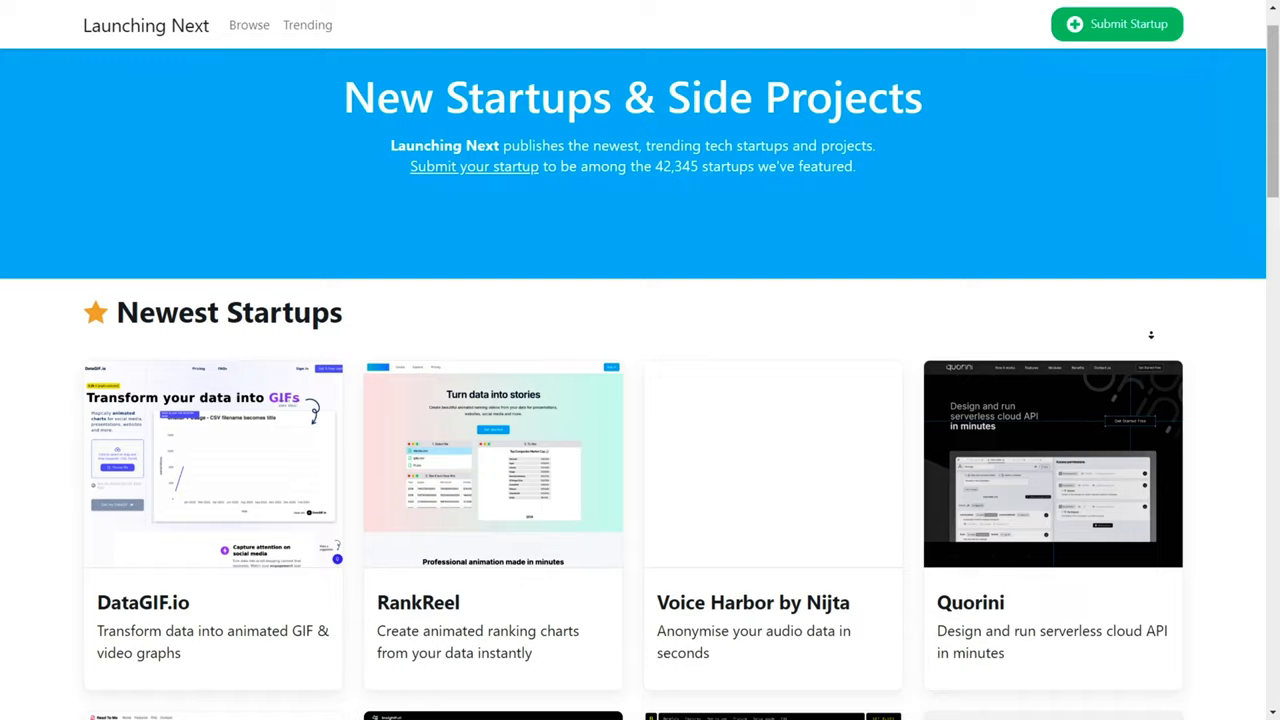
{"action": "scroll", "scroll_direction": "down", "scroll_amount": 3}
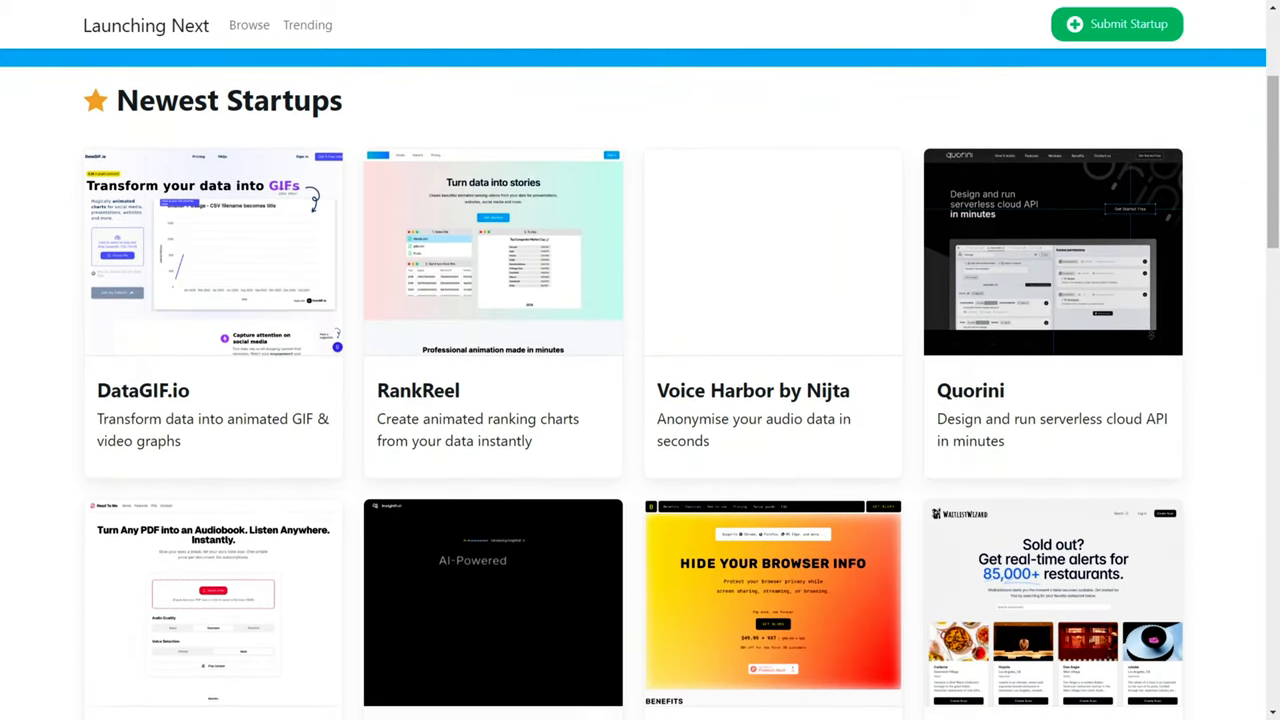
{"action": "scroll", "scroll_direction": "down", "scroll_amount": 3}
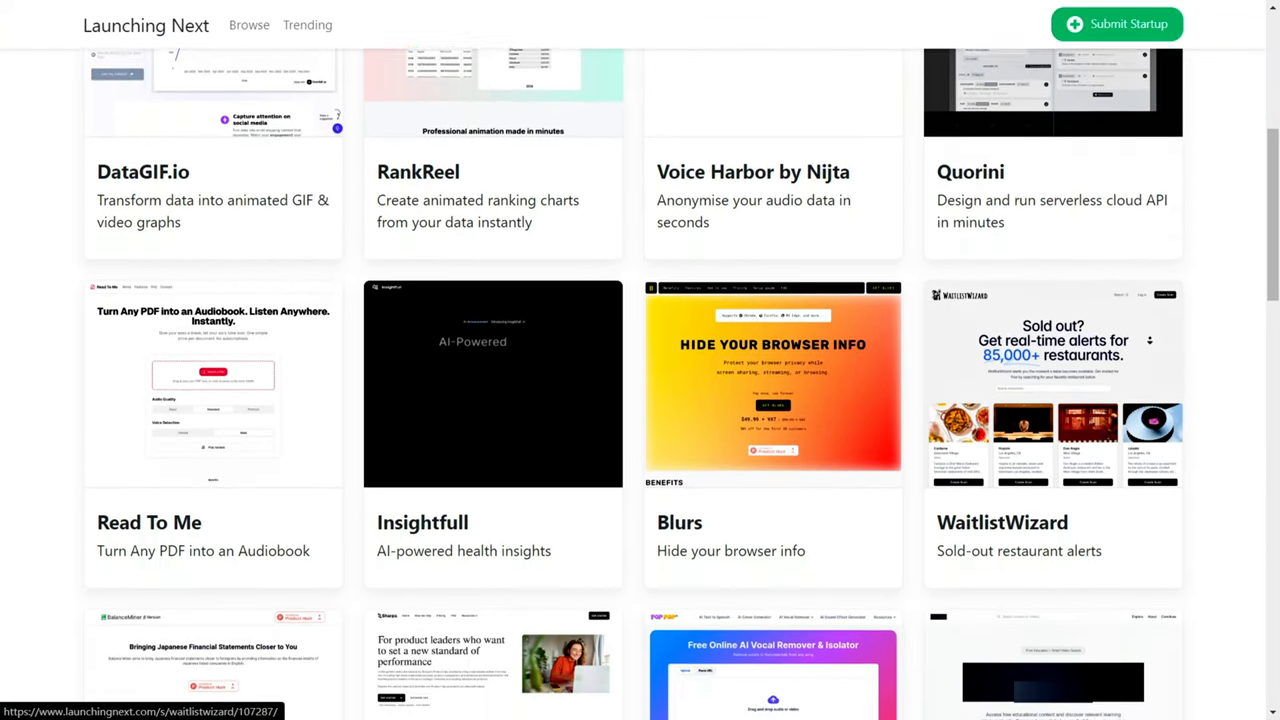
{"action": "scroll", "scroll_direction": "down", "scroll_amount": 3}
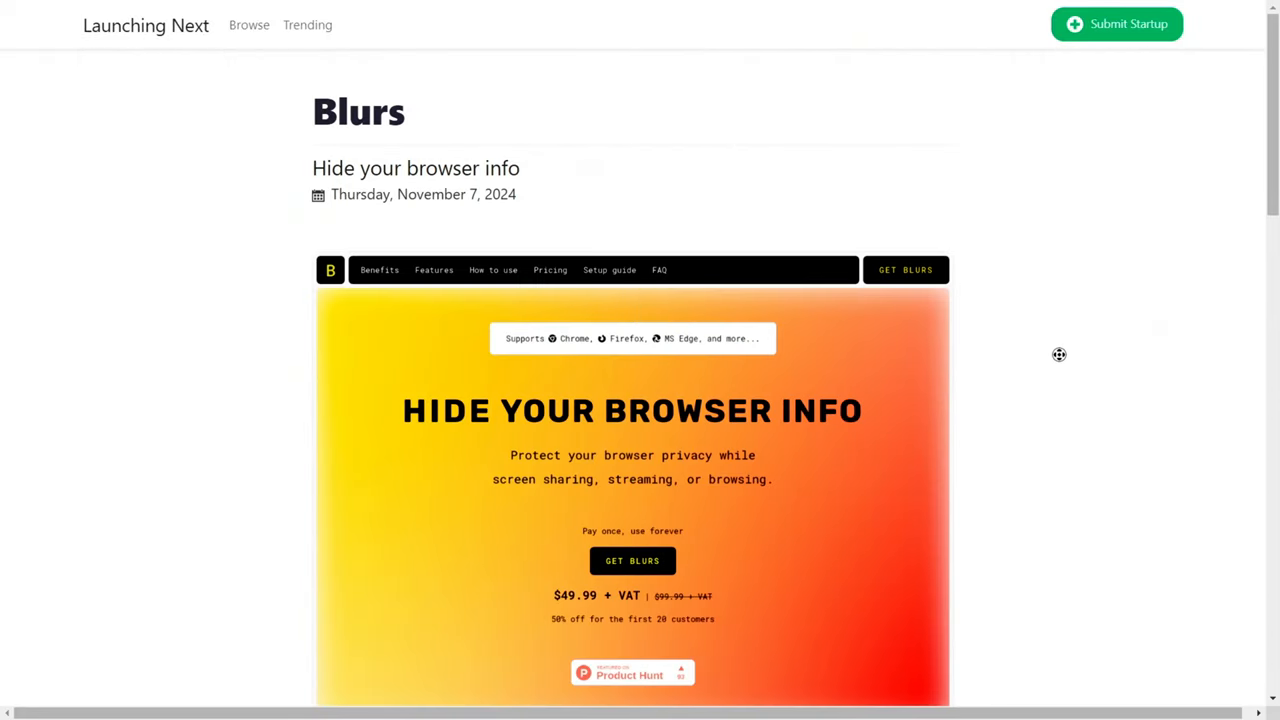
{"action": "scroll", "scroll_direction": "down", "scroll_amount": 3}
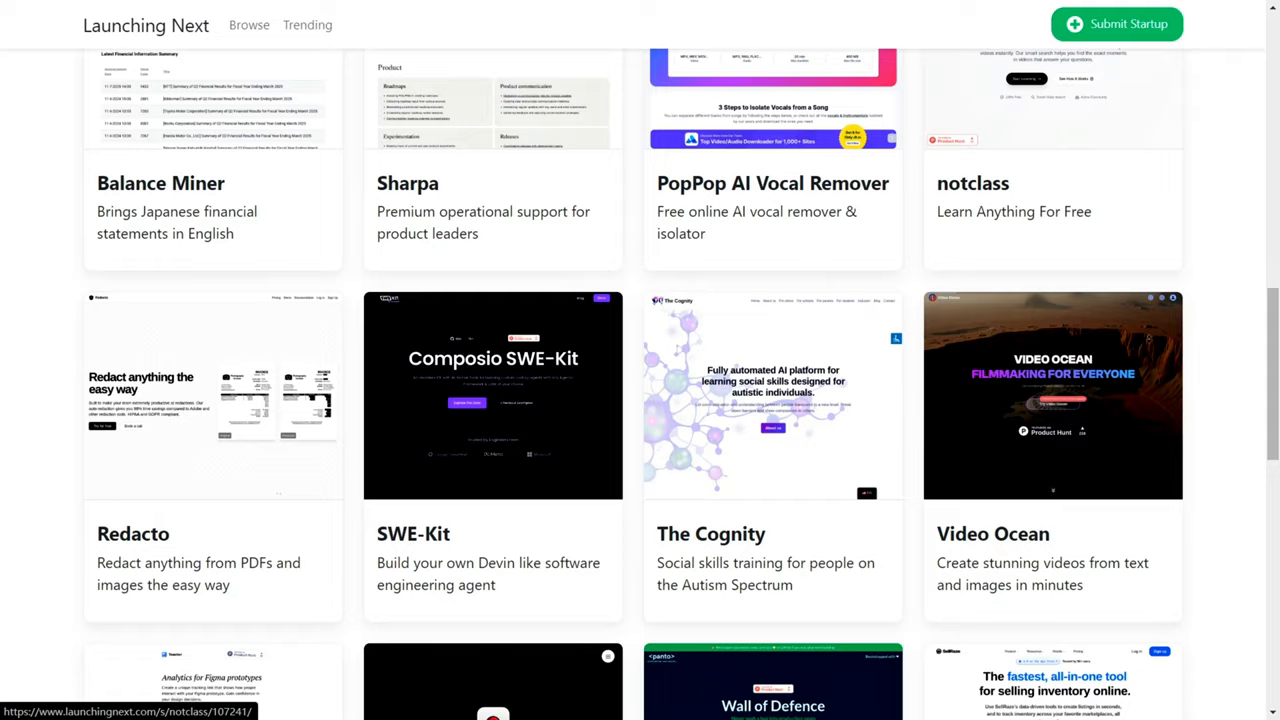
{"action": "scroll", "scroll_direction": "down", "scroll_amount": 3}
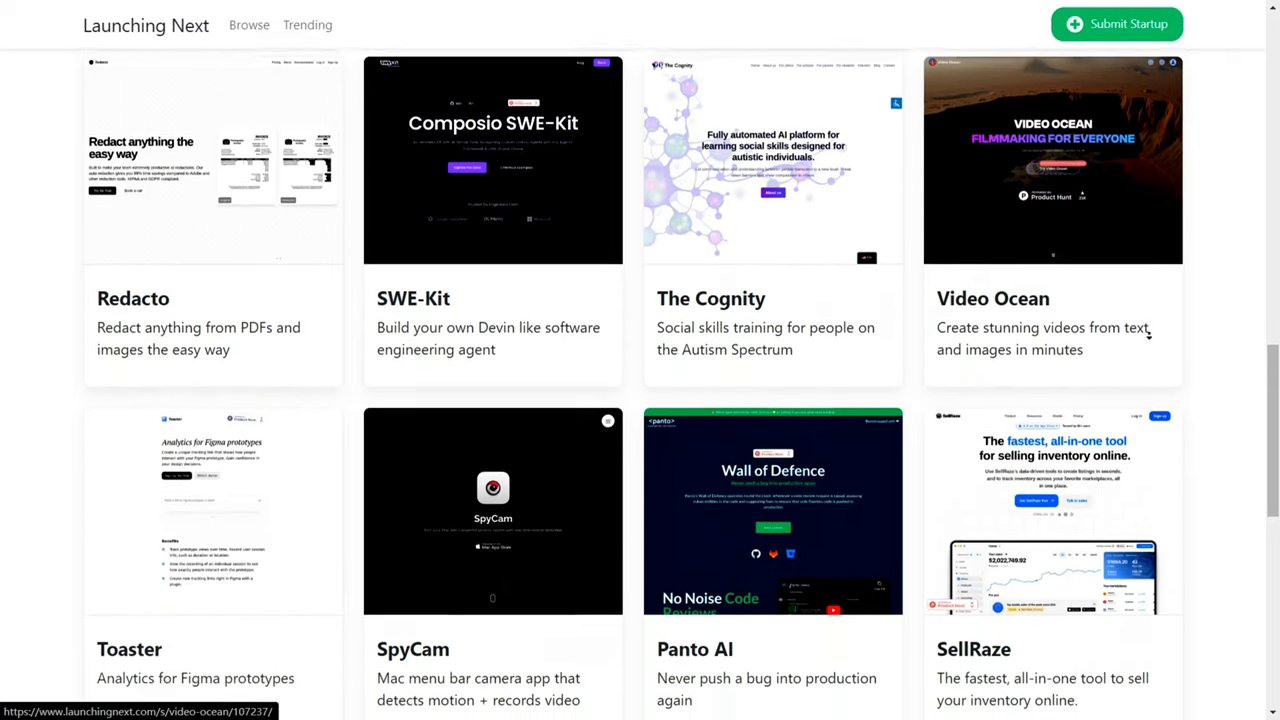
{"action": "scroll", "scroll_direction": "down", "scroll_amount": 3}
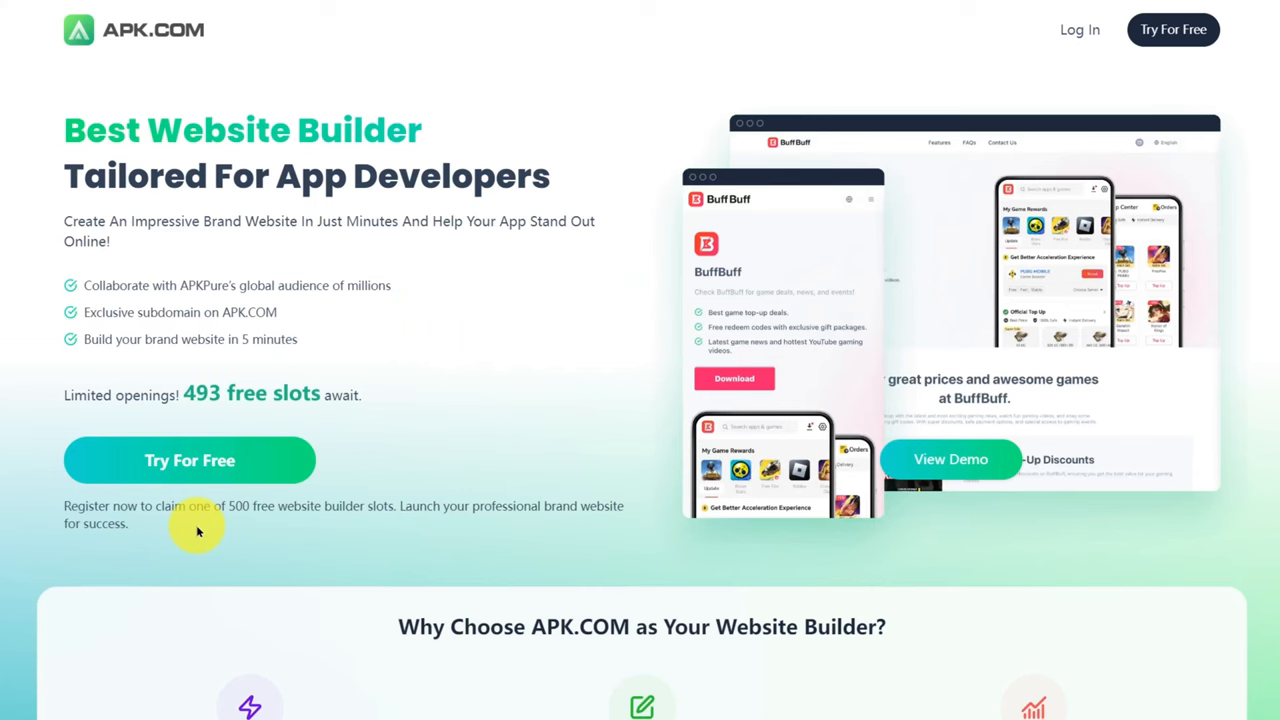
{"action": "mouse_move", "coordinate": [73, 343]}
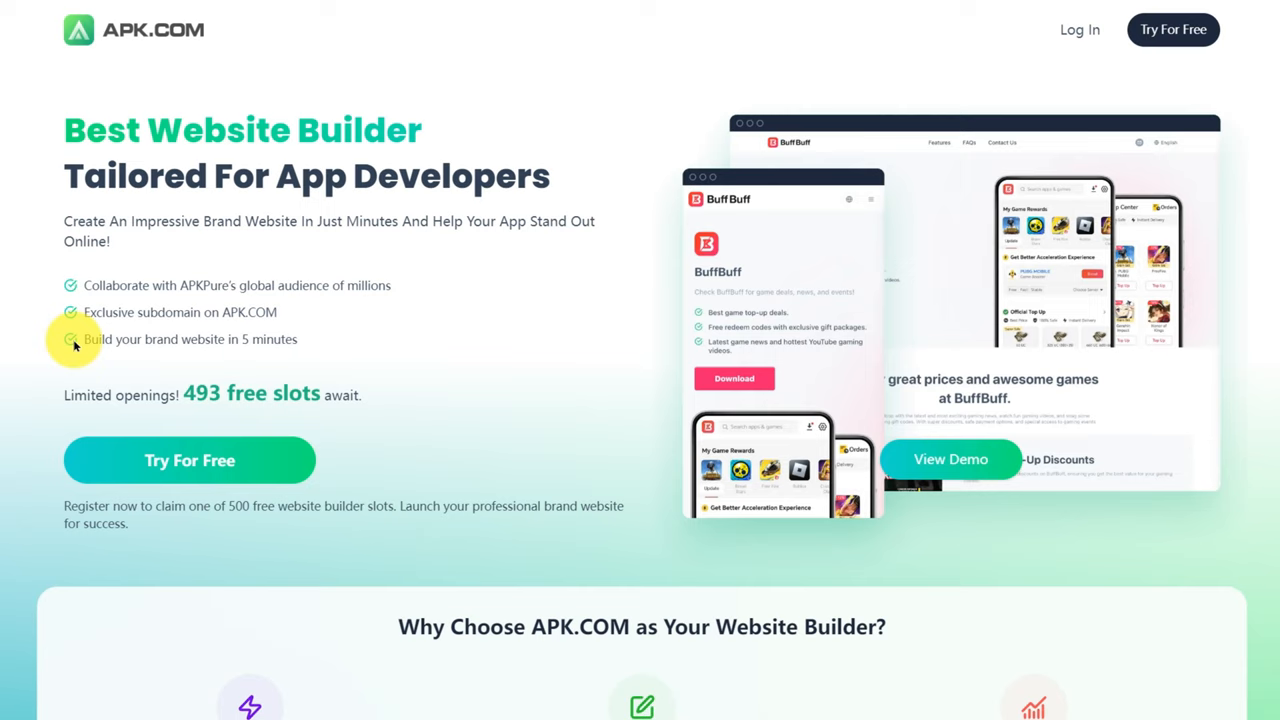
{"action": "mouse_move", "coordinate": [144, 500]}
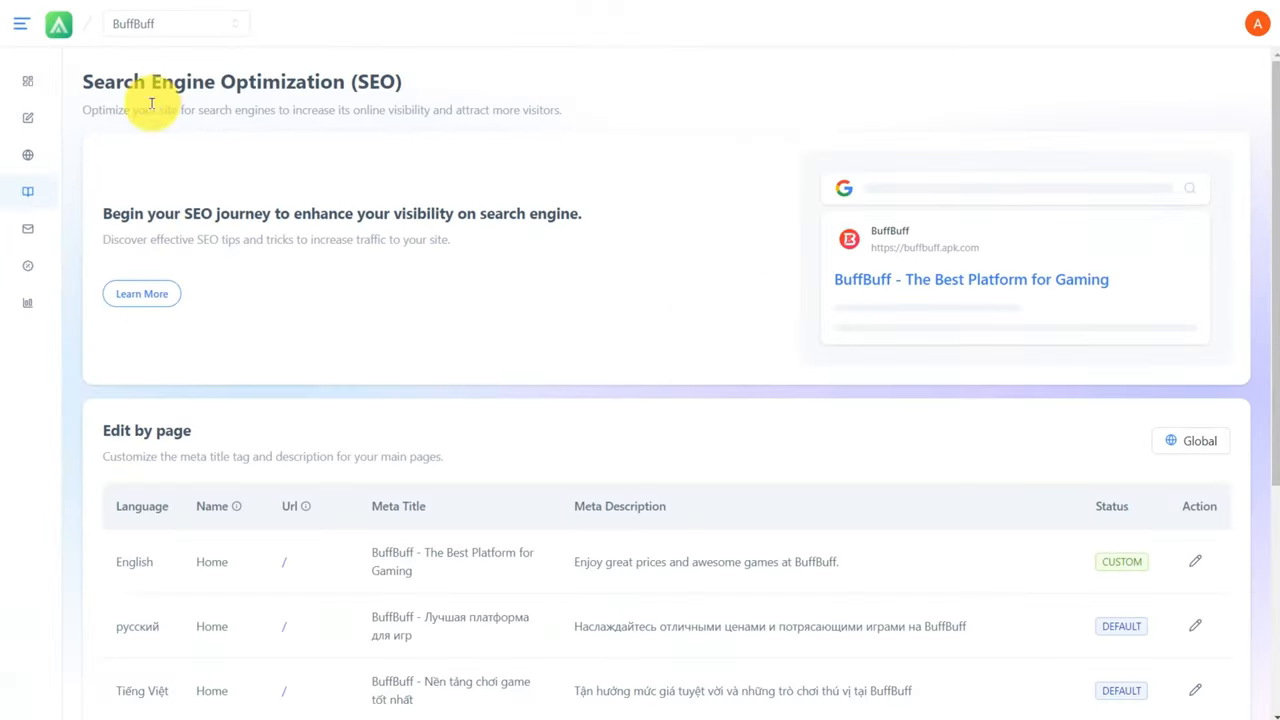
Scroll the APK.COM page through the SEO Edit by page table and feature sections
{"action": "scroll", "scroll_direction": "down", "scroll_amount": 3}
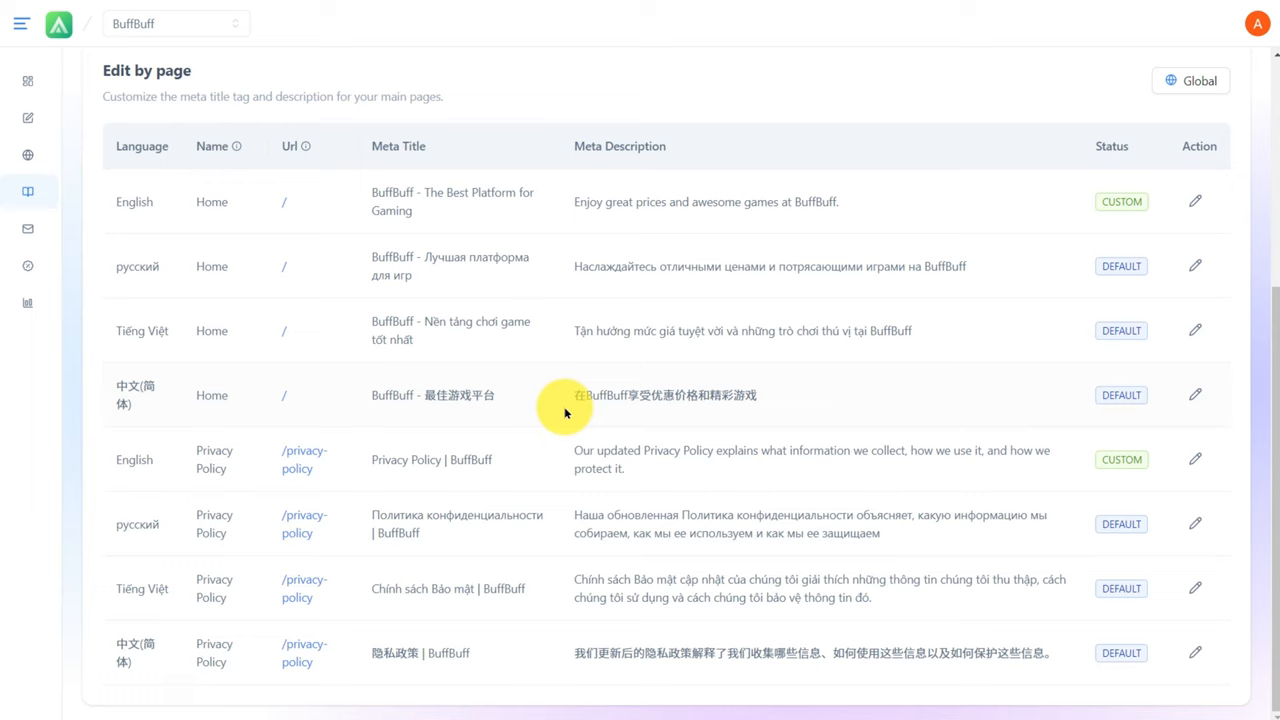
{"action": "scroll", "scroll_direction": "up", "scroll_amount": 3}
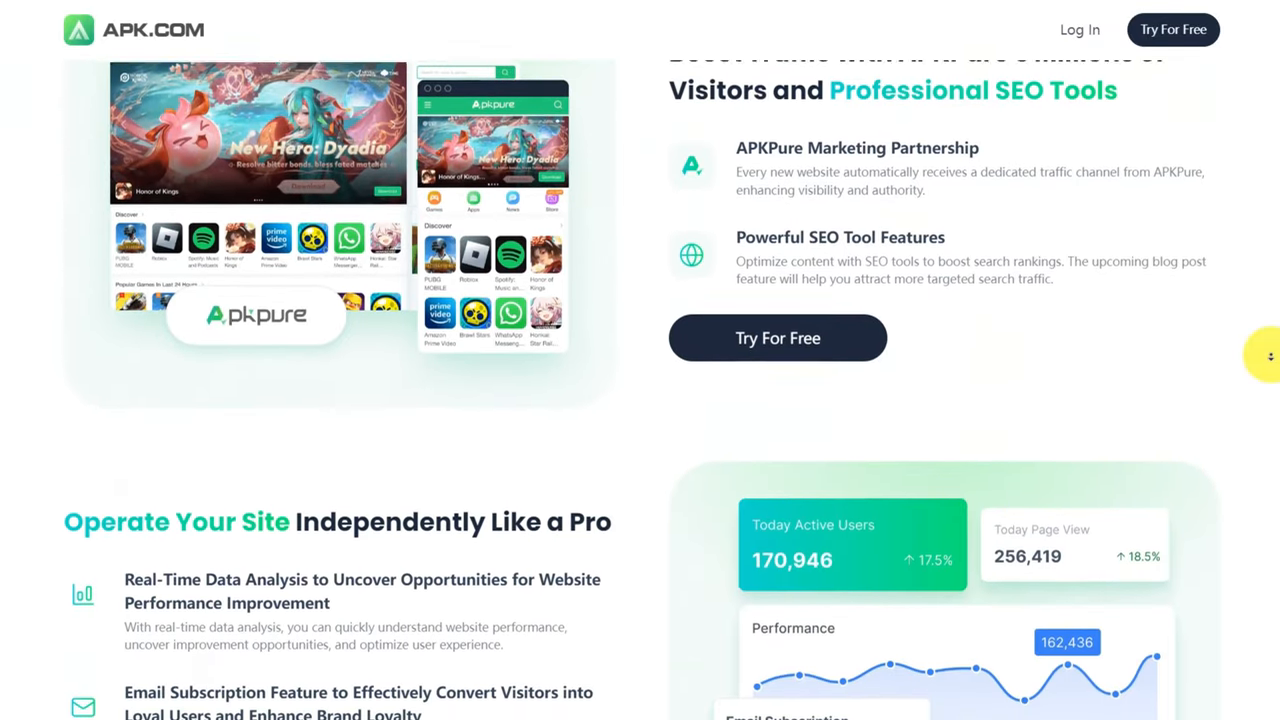
{"action": "scroll", "scroll_direction": "down", "scroll_amount": 3}
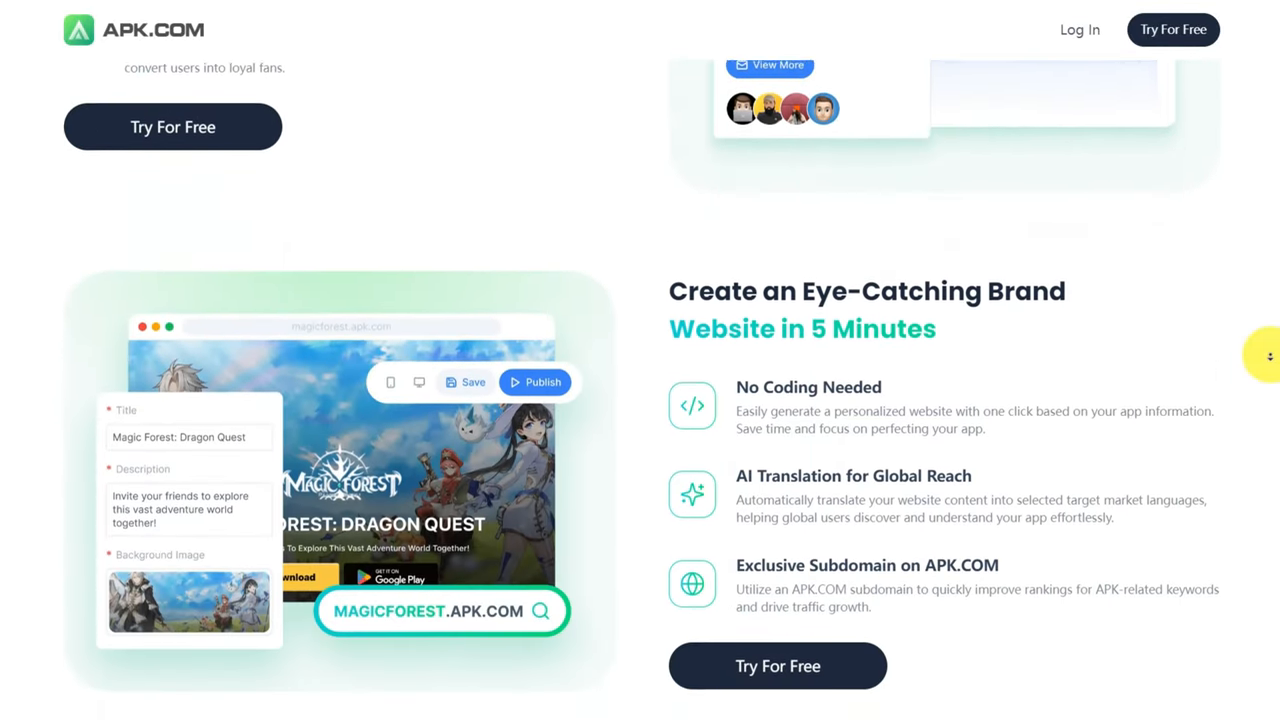
{"action": "scroll", "scroll_direction": "down", "scroll_amount": 3}
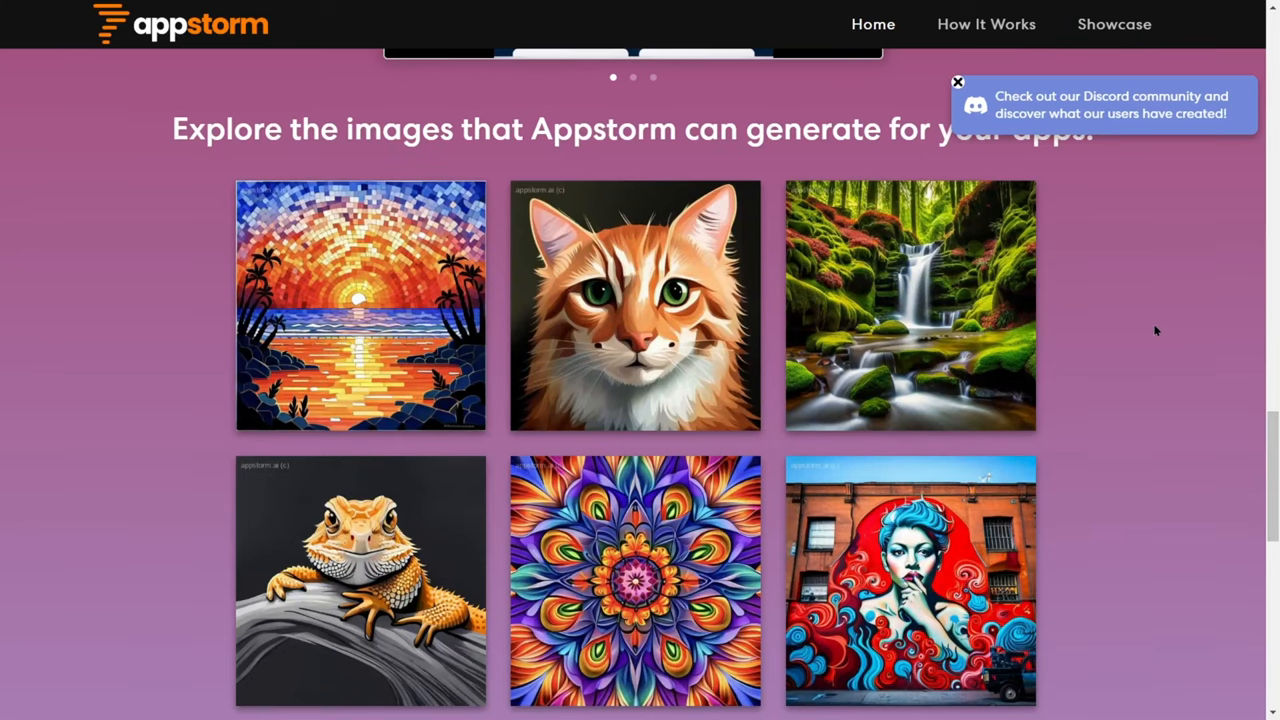
Browse Appstorm's image gallery and About Us, then choose How It Works
{"action": "scroll", "scroll_direction": "up", "scroll_amount": 3}
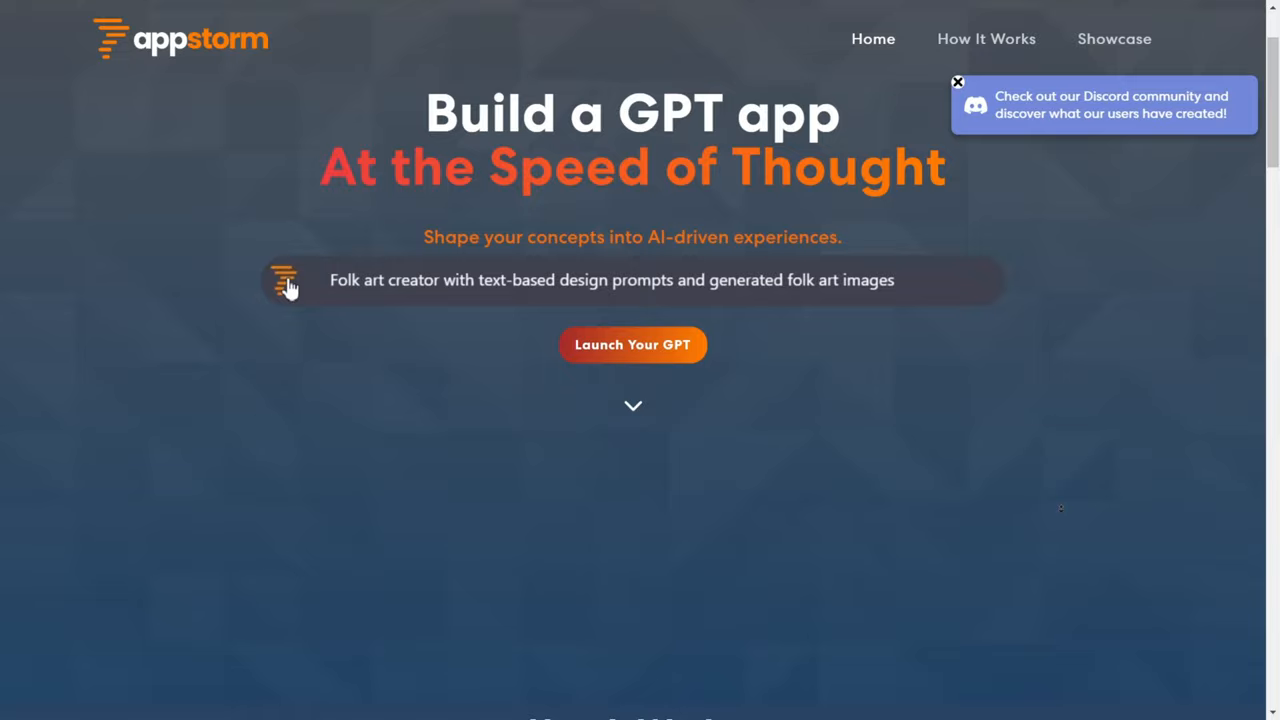
{"action": "scroll", "scroll_direction": "down", "scroll_amount": 3}
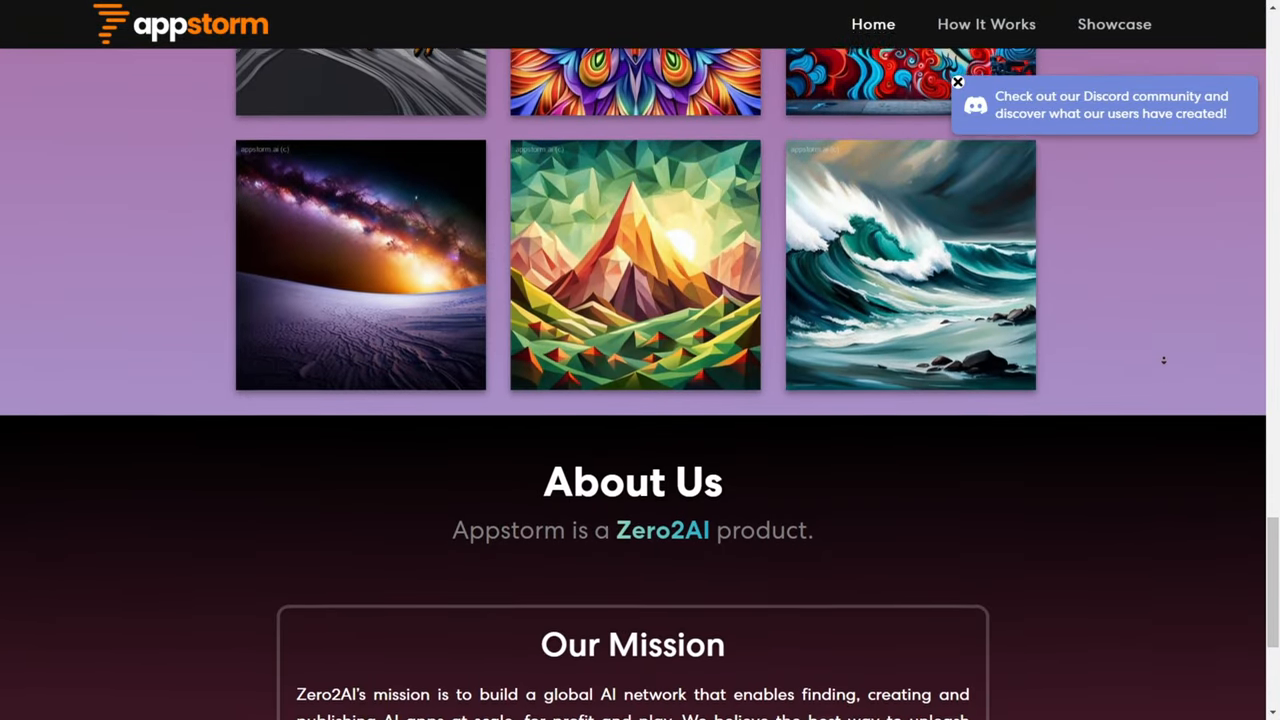
{"action": "scroll", "scroll_direction": "up", "scroll_amount": 3}
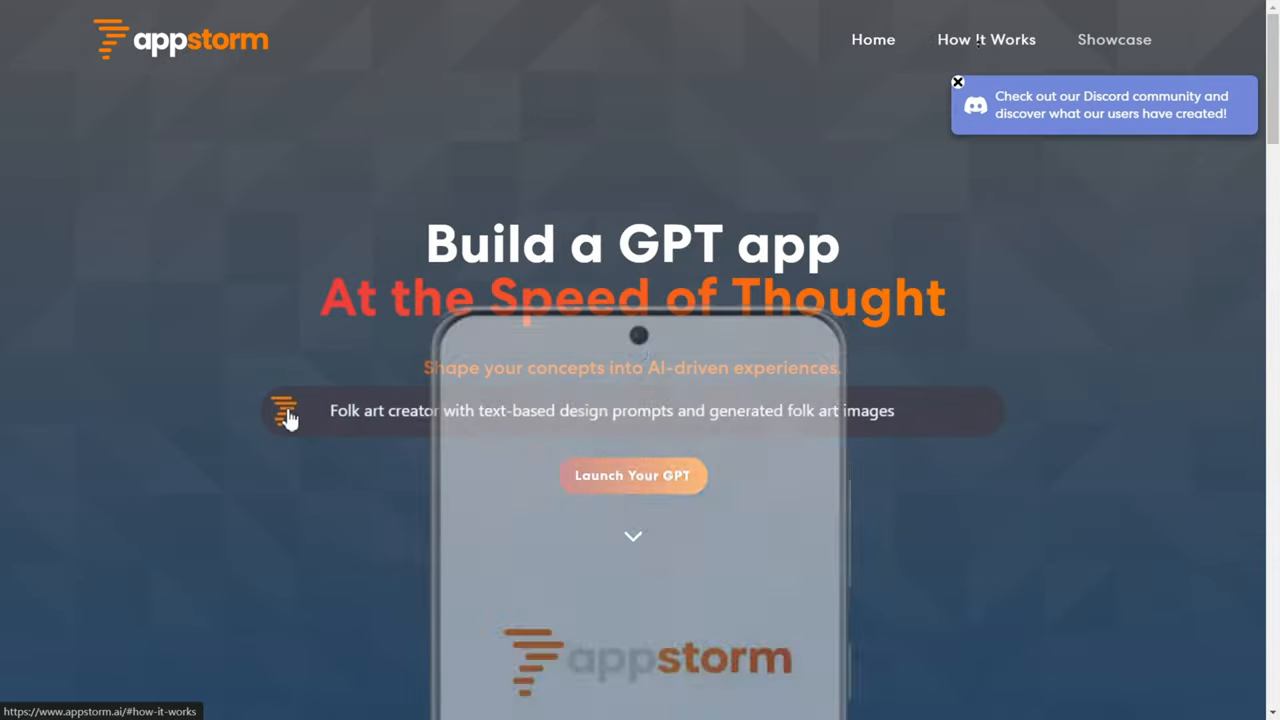
{"action": "left_click", "coordinate": [632, 475]}
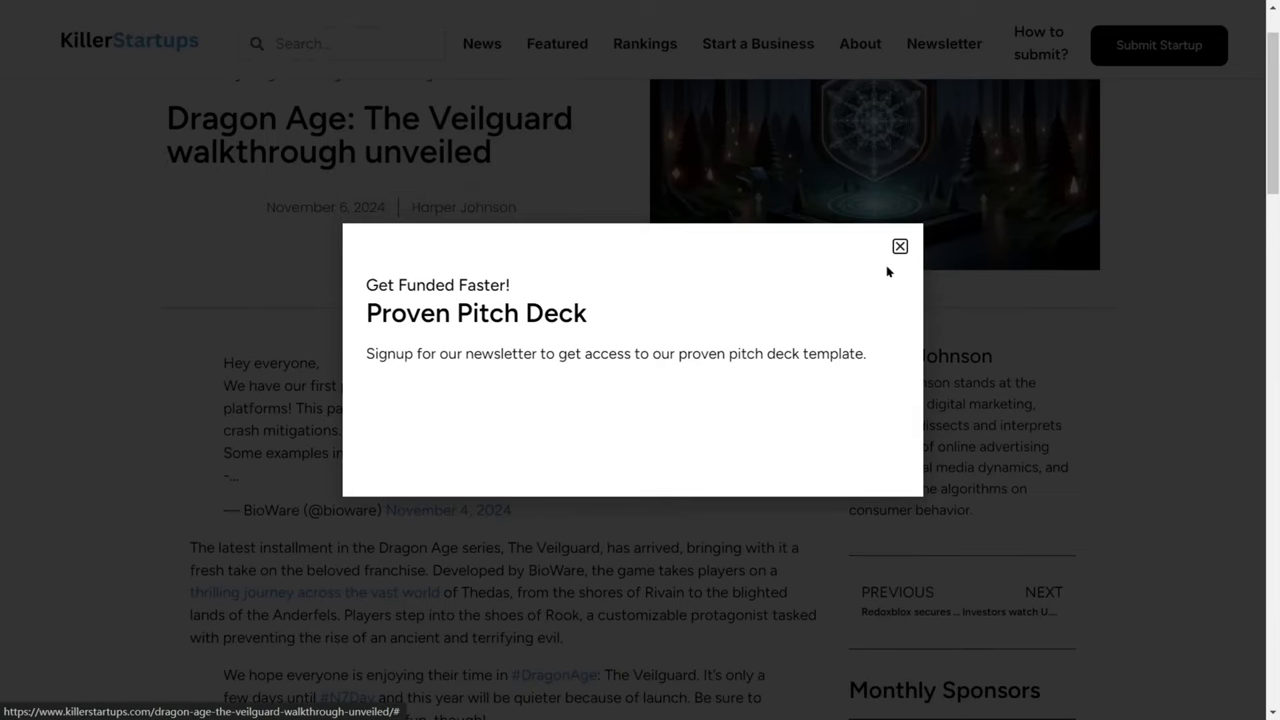
Close the newsletter popup and scroll the Dragon Age article to More Stories
{"action": "left_click", "coordinate": [899, 246]}
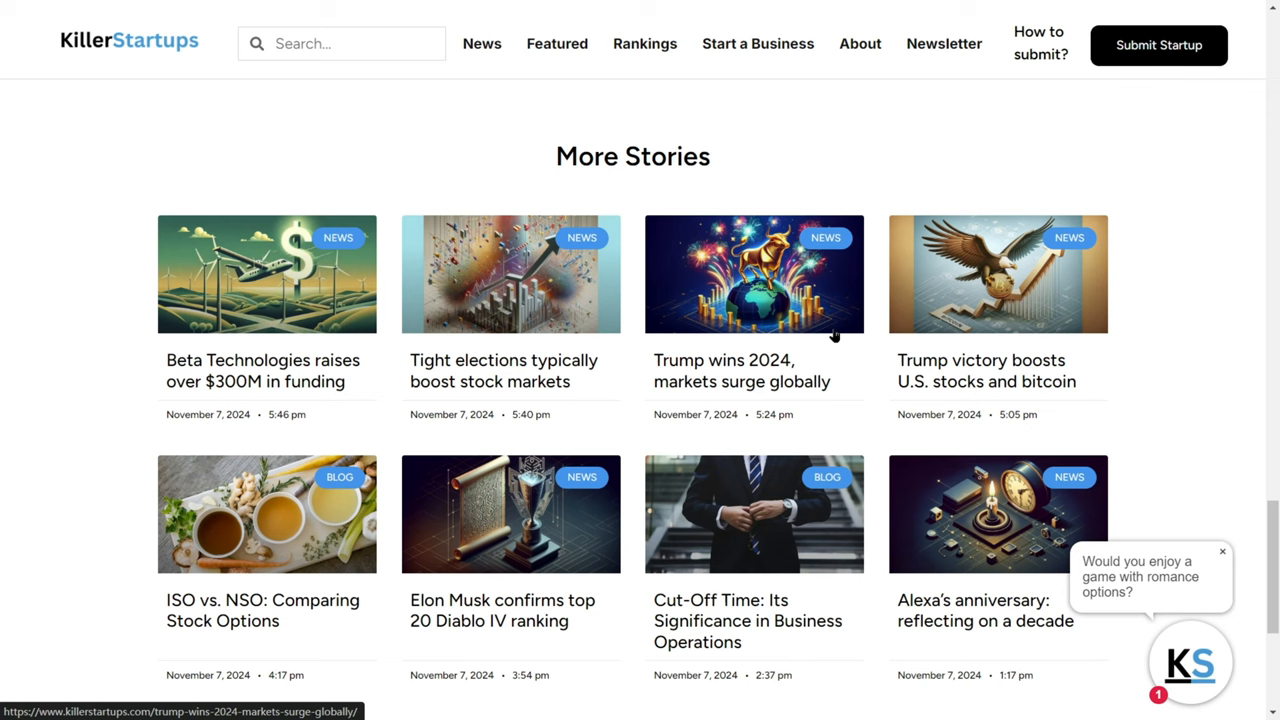
{"action": "scroll", "scroll_direction": "down", "scroll_amount": 3}
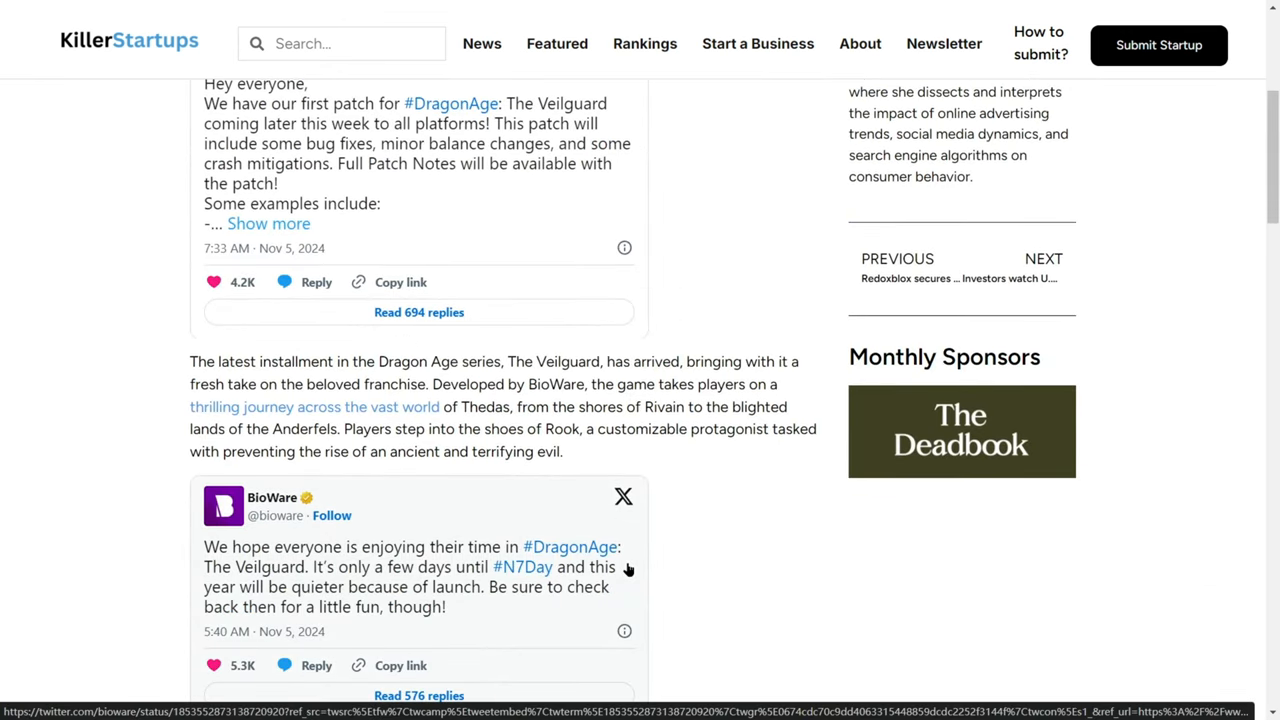
{"action": "scroll", "scroll_direction": "down", "scroll_amount": 3}
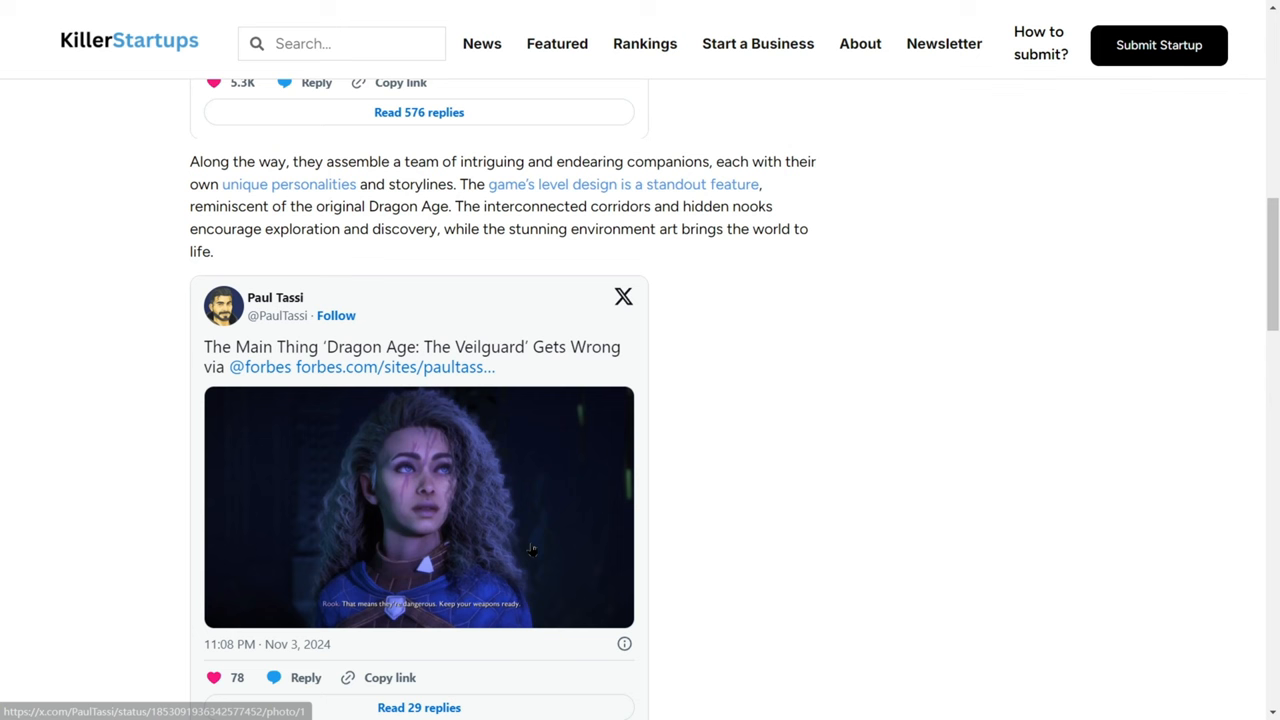
{"action": "scroll", "scroll_direction": "down", "scroll_amount": 3}
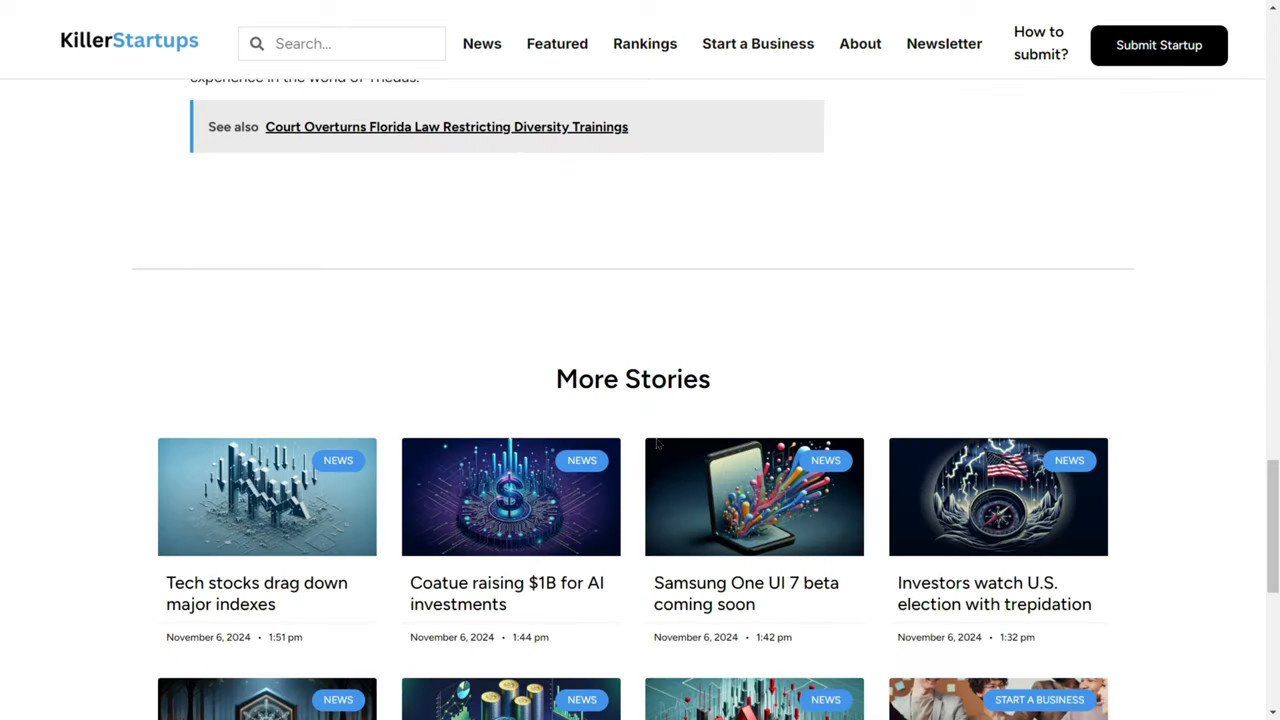